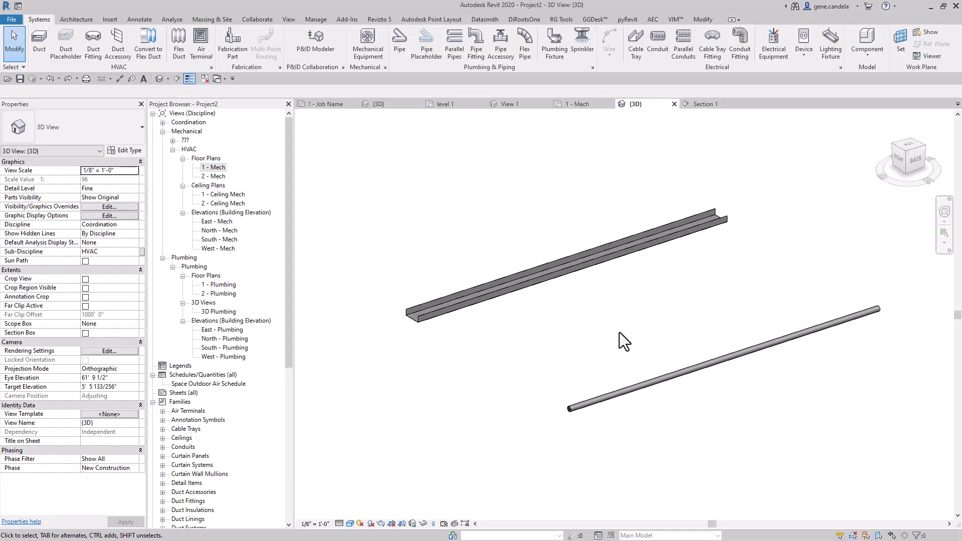
pyautogui.moveTo(645, 350)
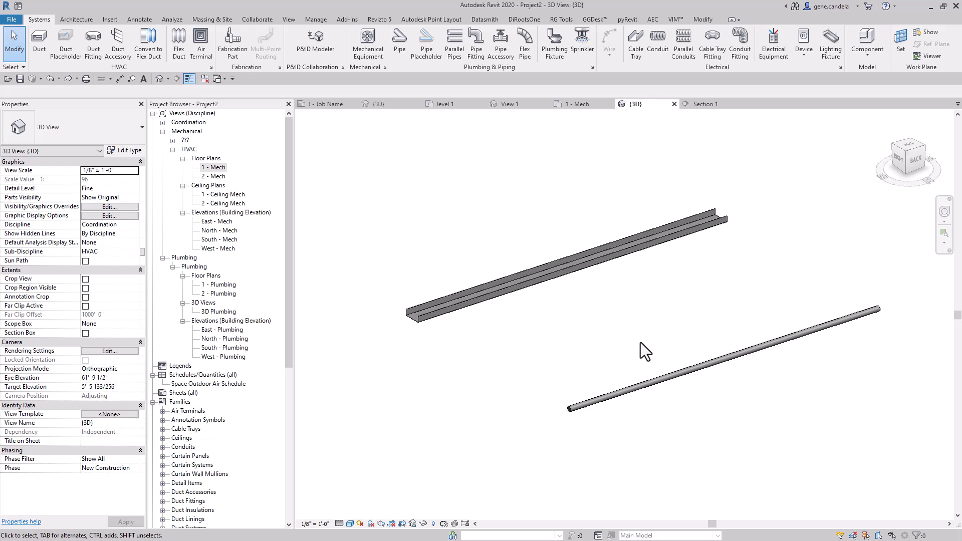
pyautogui.moveTo(636, 359)
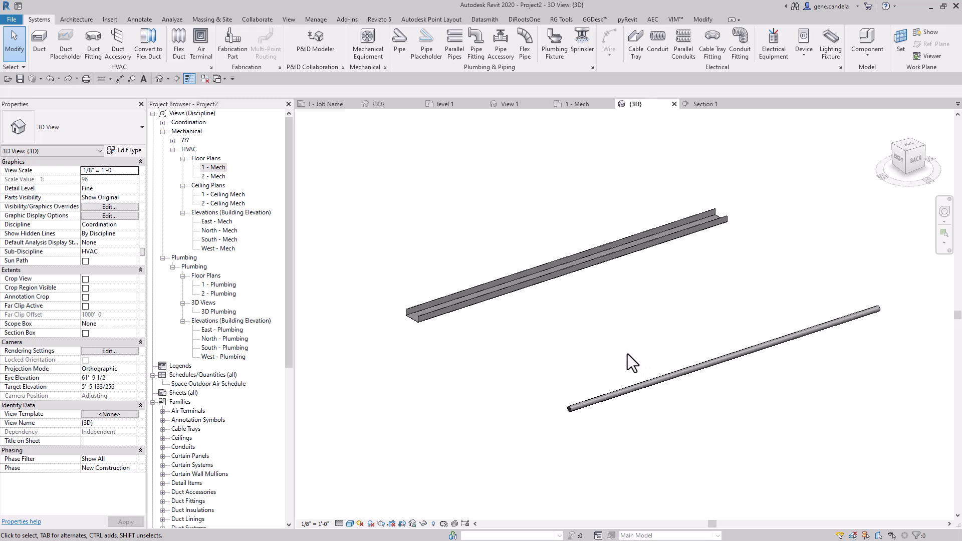
pyautogui.moveTo(611, 373)
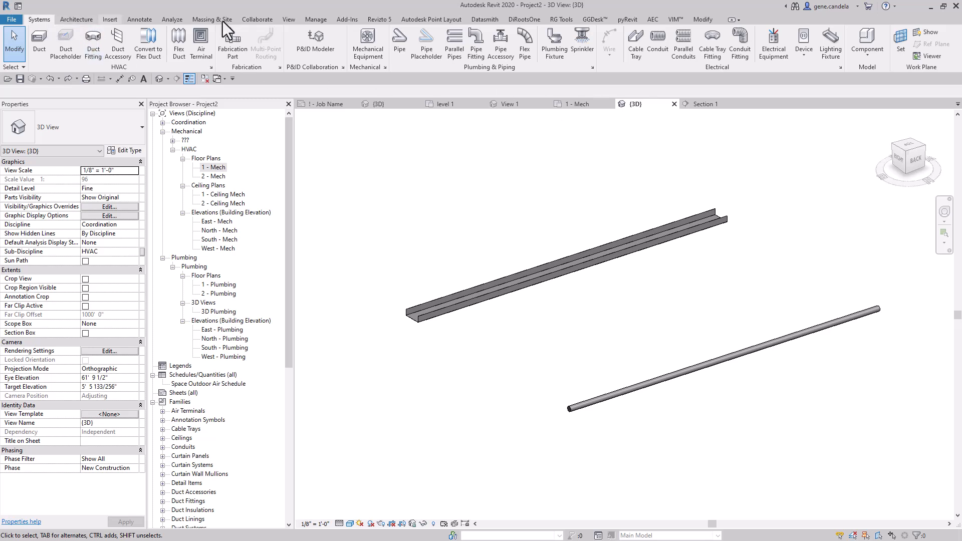
# Step: Create a six-by-six bank of parallel conduits from the single conduit beside the cable tray
pyautogui.click(683, 43)
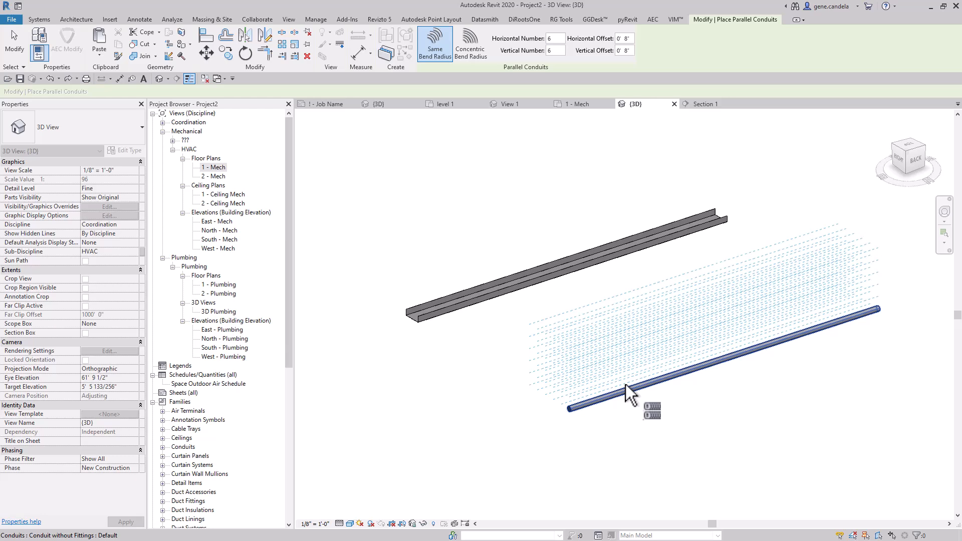
pyautogui.click(629, 390)
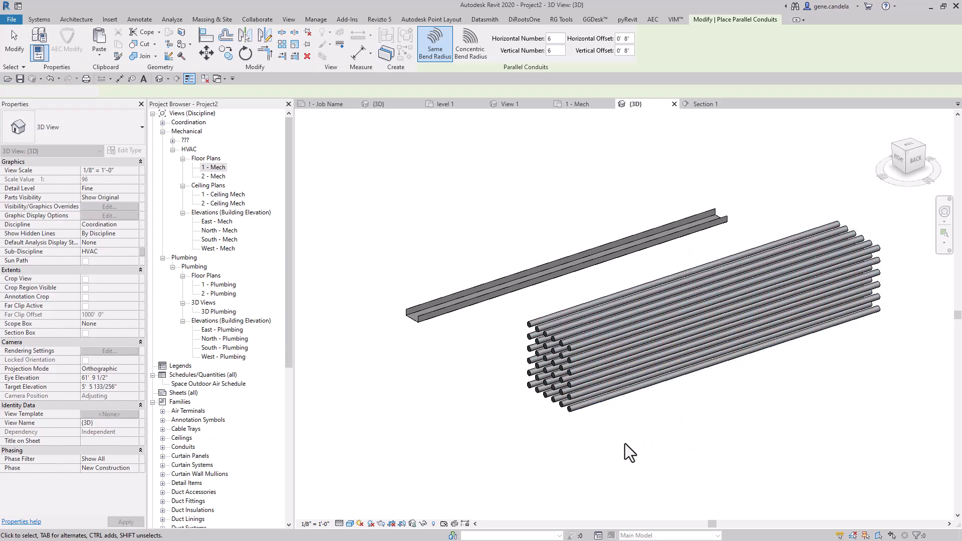
pyautogui.click(38, 19)
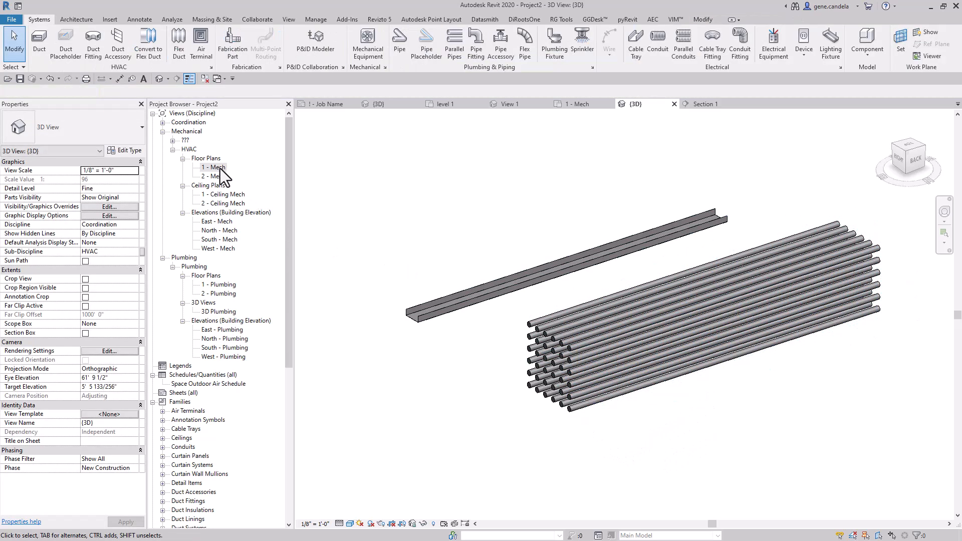
# Step: In the 1 - Mech plan, draw a vertical reference plane crossing the whole conduit bank
pyautogui.doubleClick(214, 167)
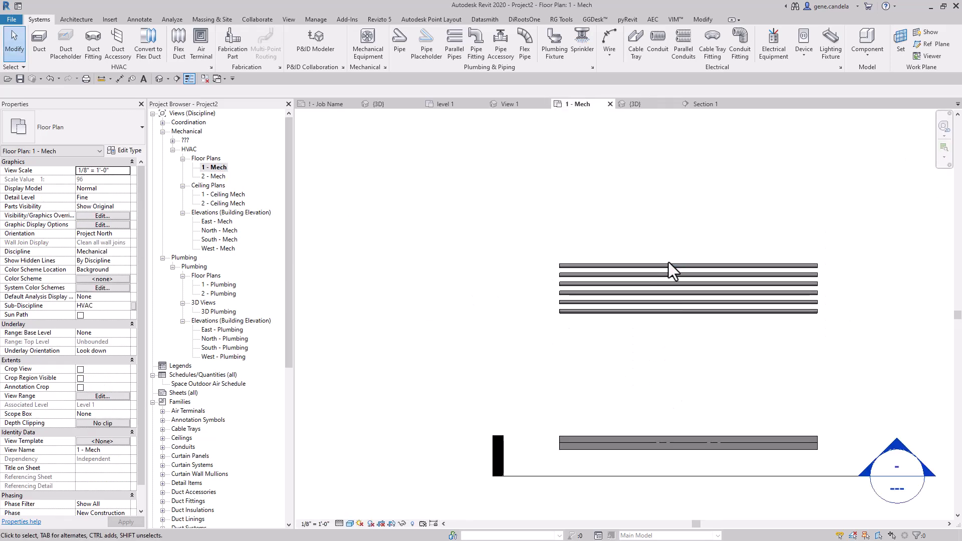
pyautogui.click(76, 19)
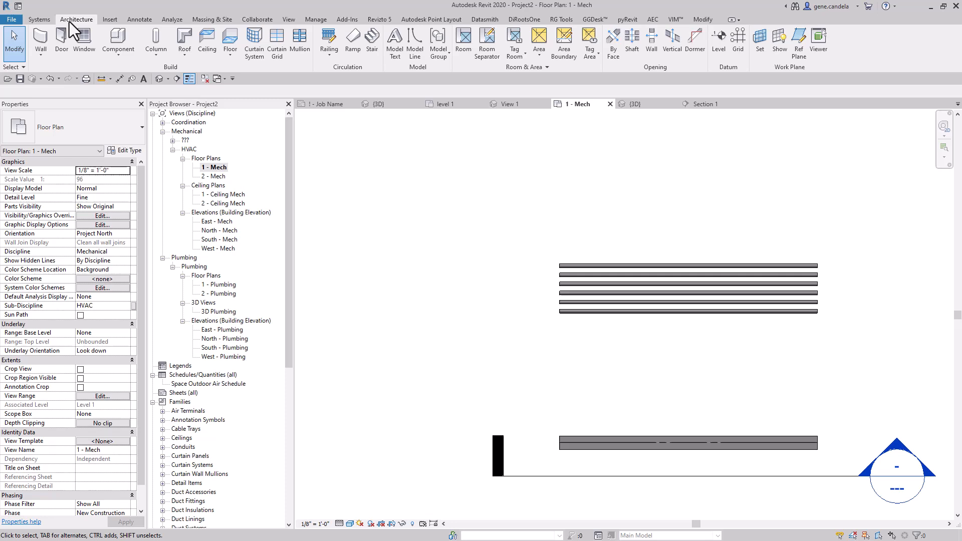
pyautogui.click(799, 43)
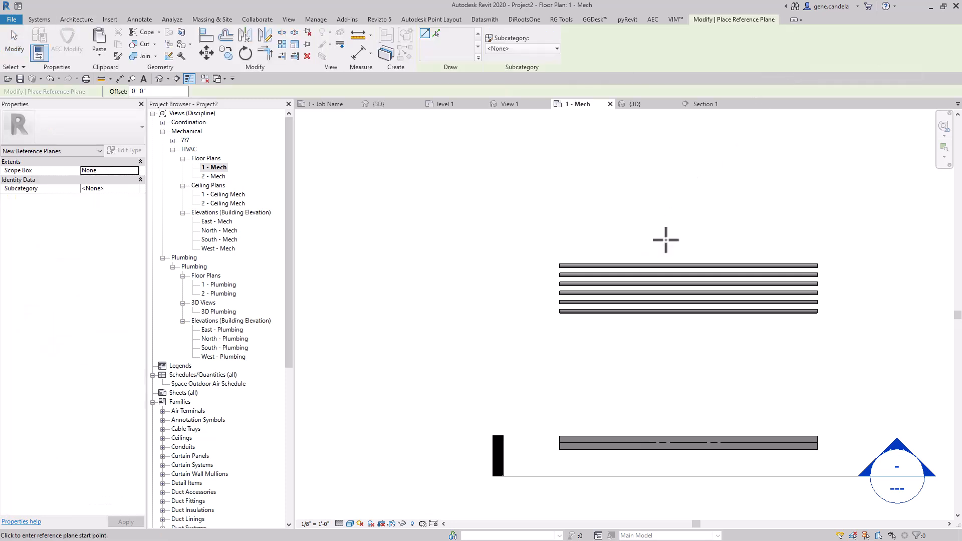
pyautogui.click(665, 240)
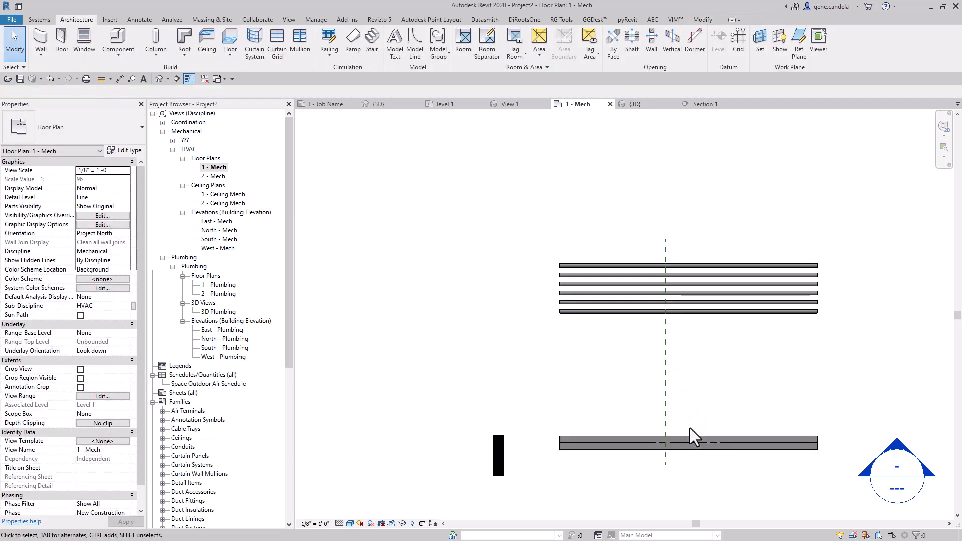
pyautogui.click(687, 443)
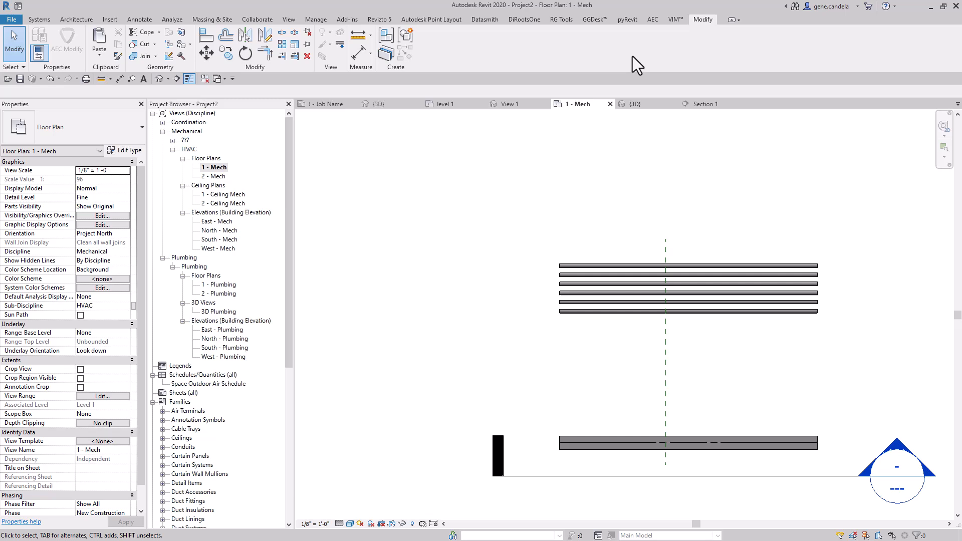
pyautogui.moveTo(294, 56)
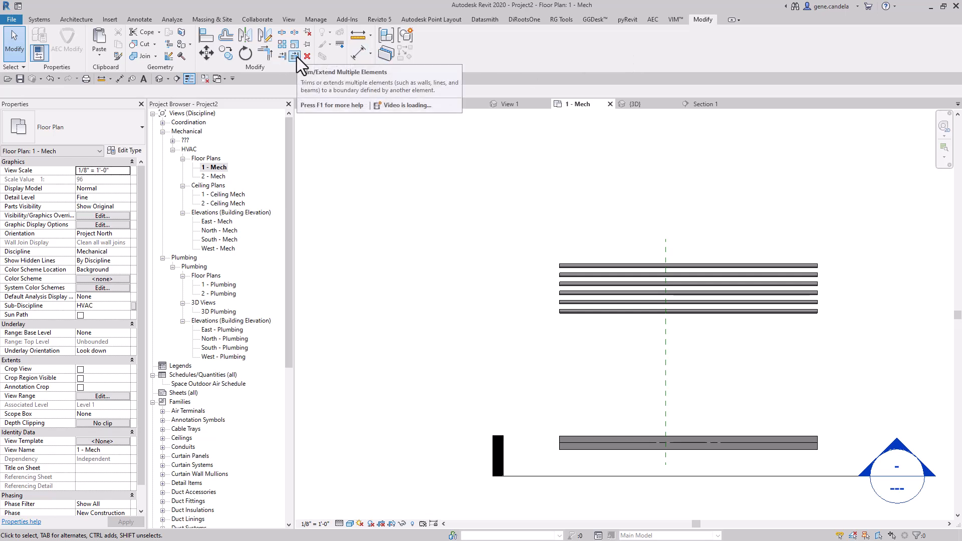
# Step: Trim all conduits at the reference plane with Trim/Extend Multiple Elements, keeping the right portions
pyautogui.click(295, 56)
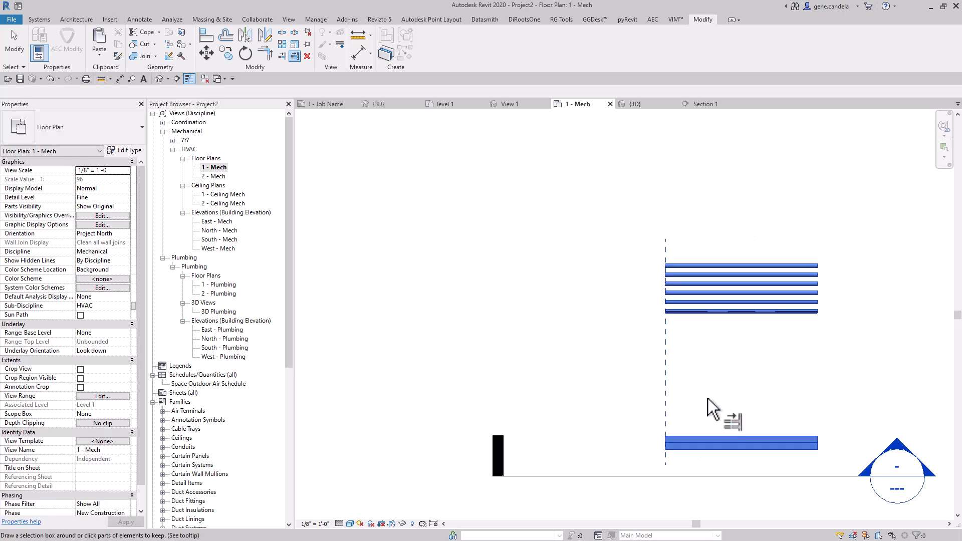
pyautogui.moveTo(739, 364)
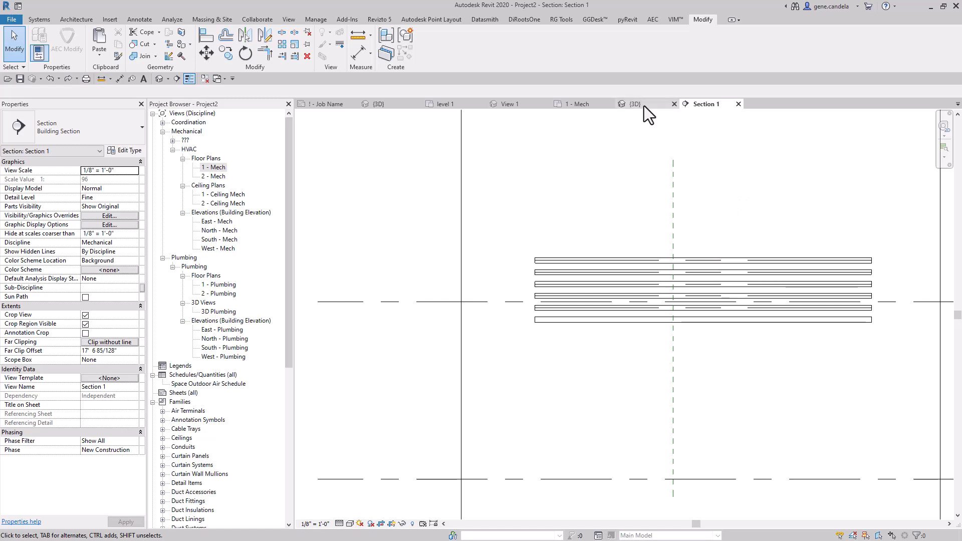
# Step: Return to the {3D} view showing the trimmed conduit bank beside the cable tray
pyautogui.click(635, 103)
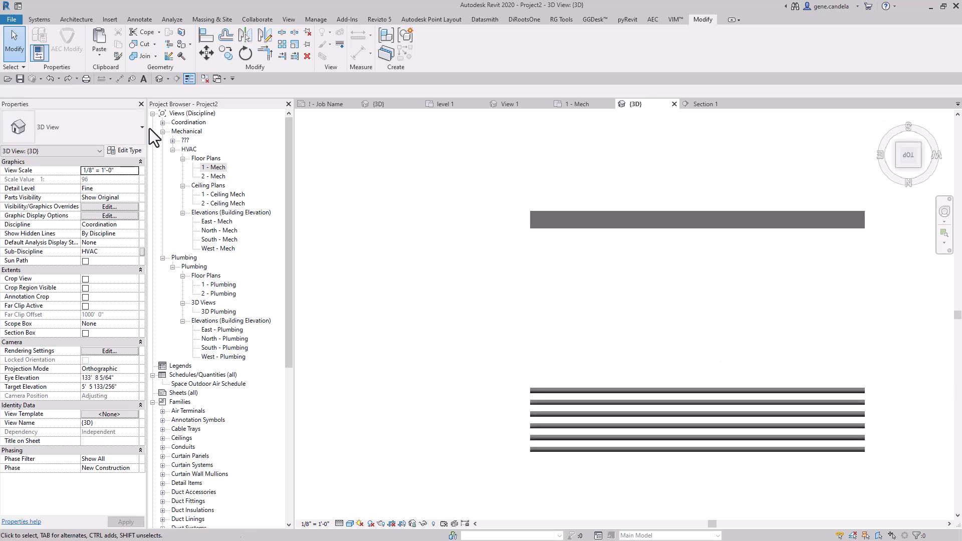
# Step: Start a wall from the Architecture tools to run across the cable tray and conduits
pyautogui.click(76, 19)
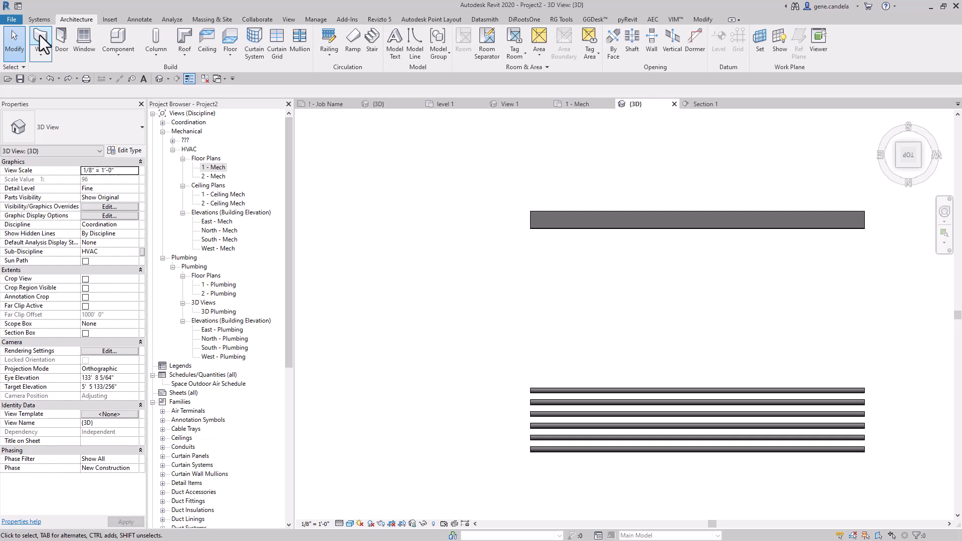
pyautogui.click(651, 43)
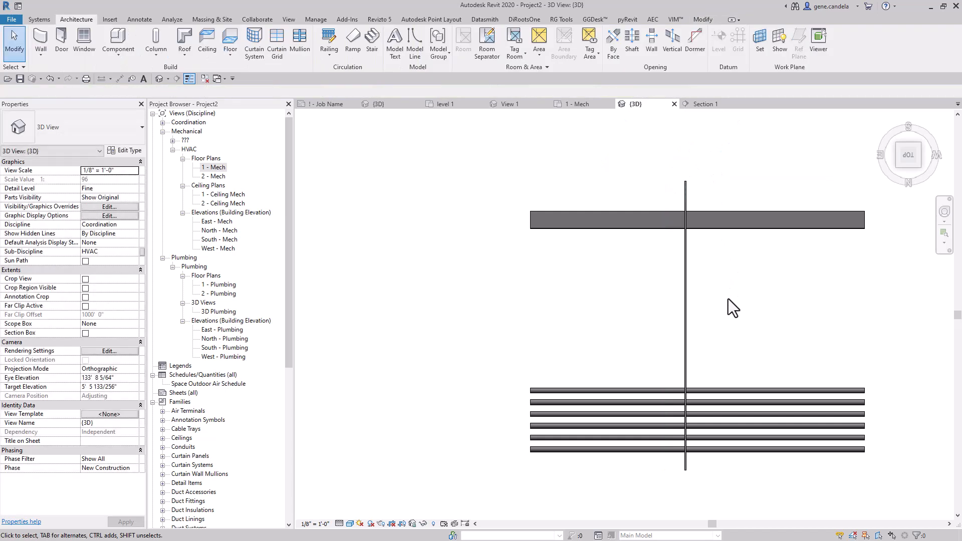
pyautogui.moveTo(601, 350)
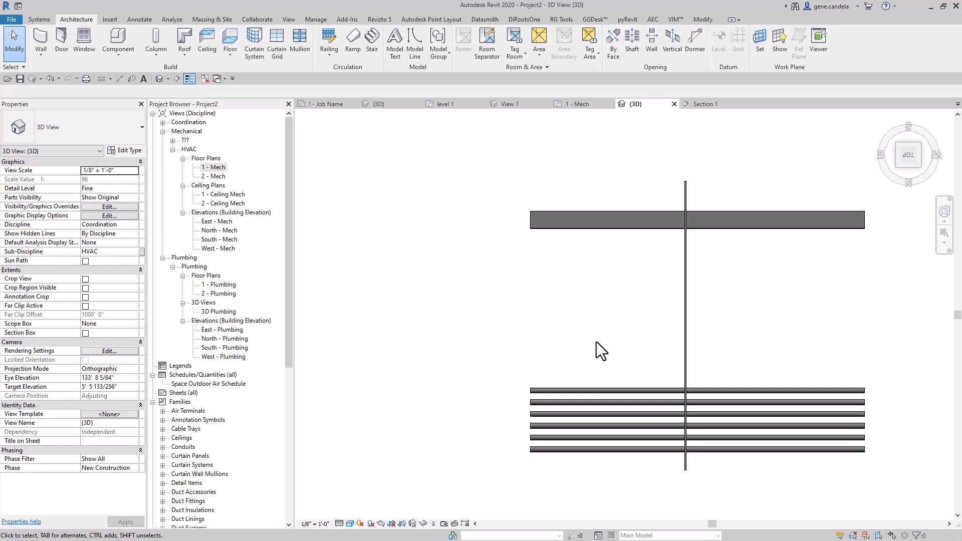